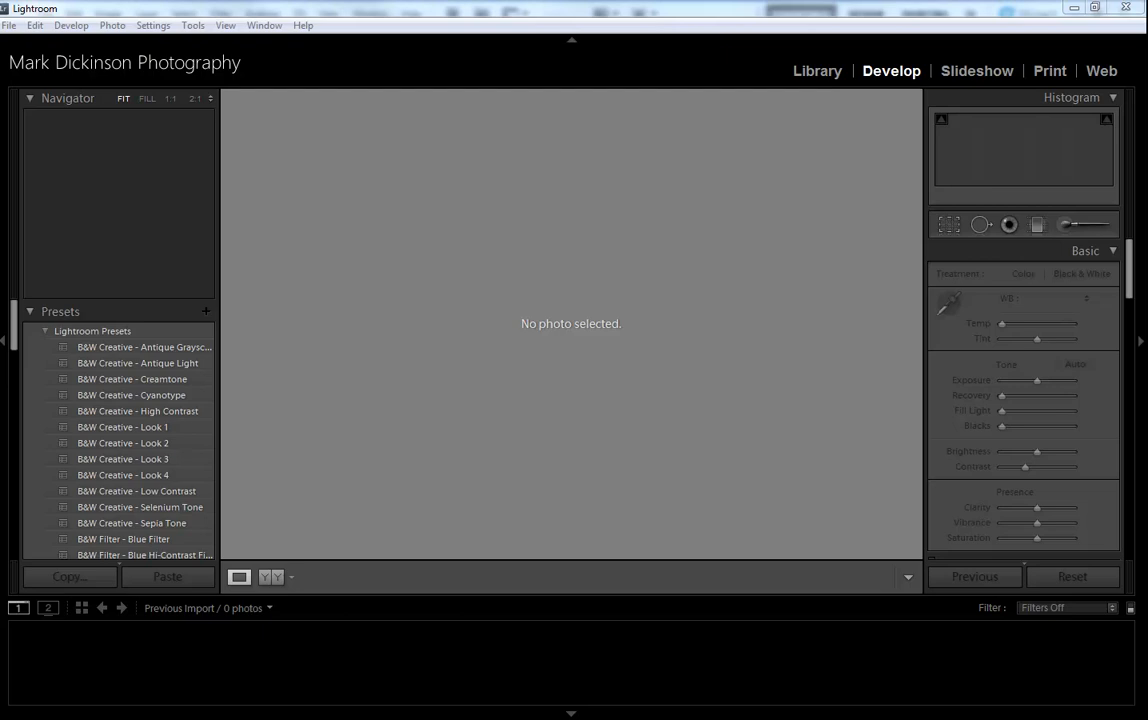
- Begin an import in the Library module with the NIKON D700 card's 113 photos as source
left_click(816, 70)
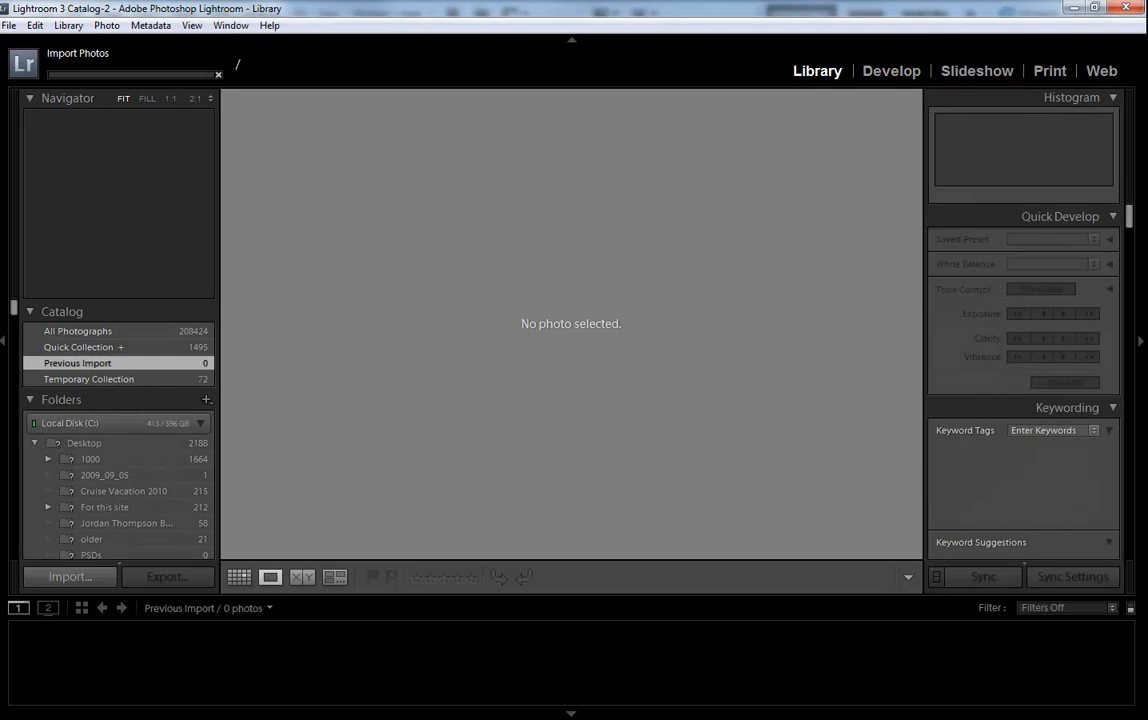
left_click(70, 576)
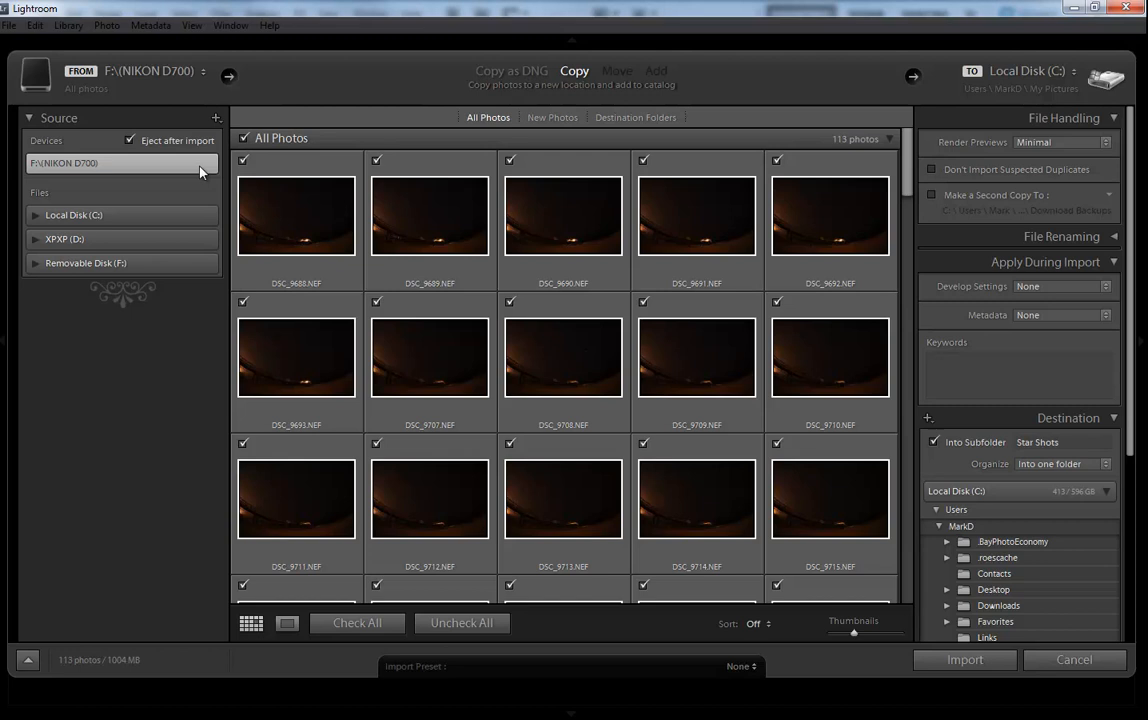
- Uncheck all card photos so only the first four star shots can be selected
left_click(460, 622)
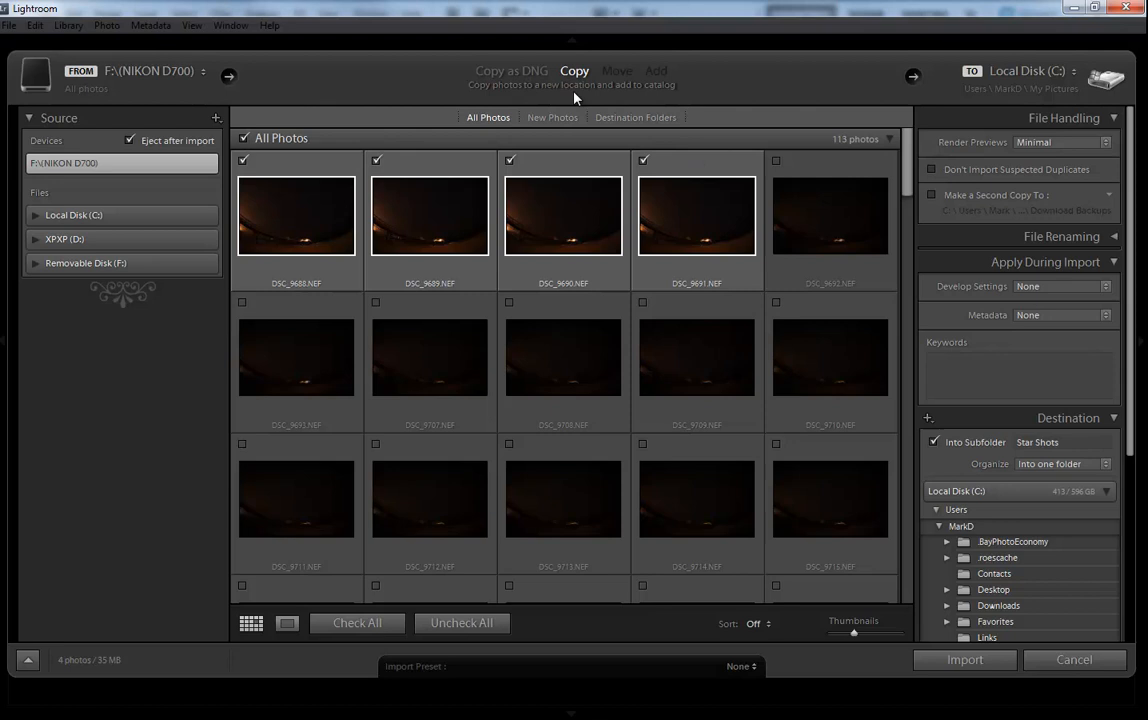
mouse_move(712, 132)
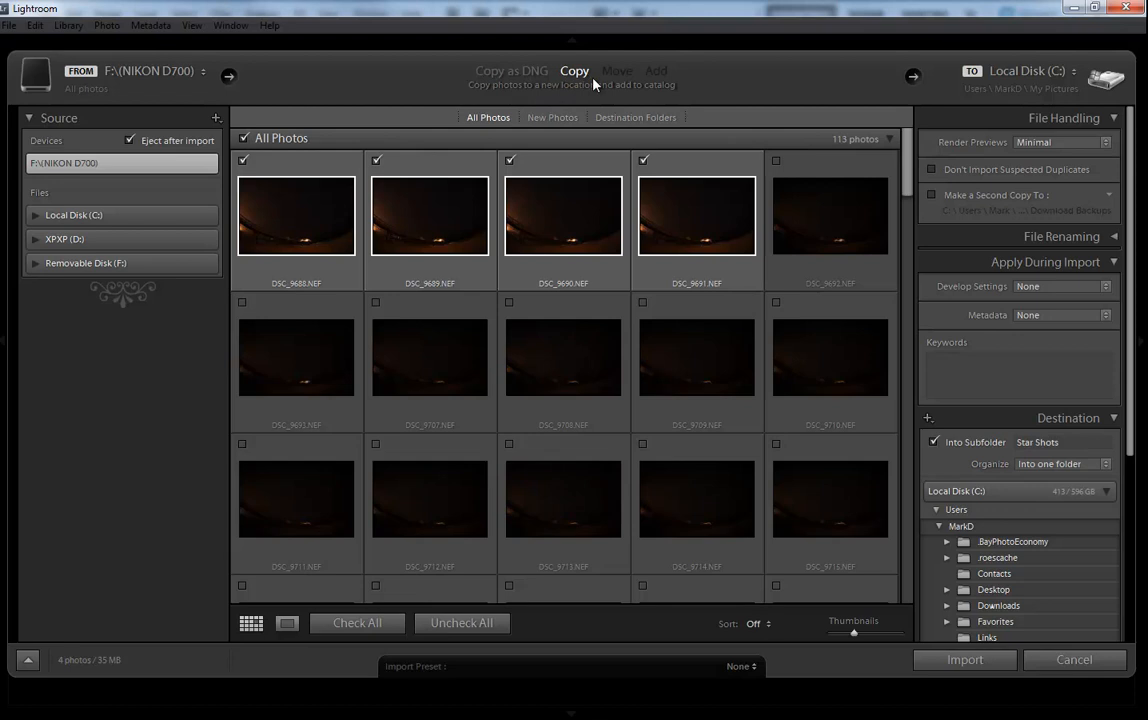
mouse_move(934, 442)
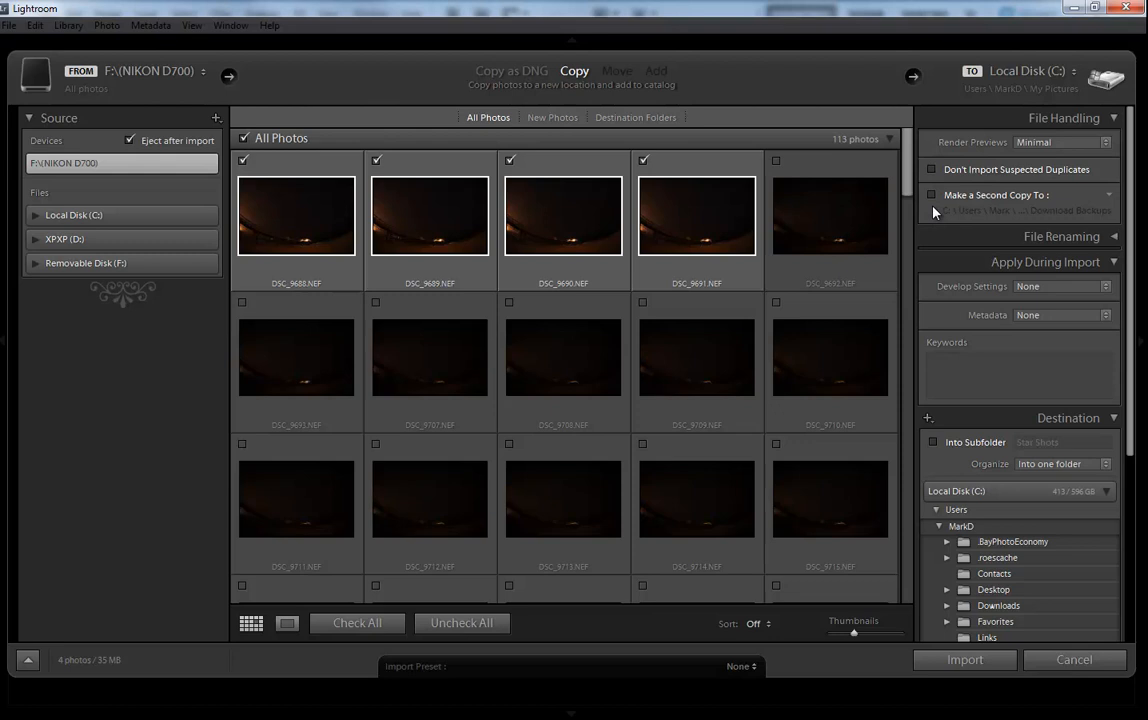
left_click(932, 194)
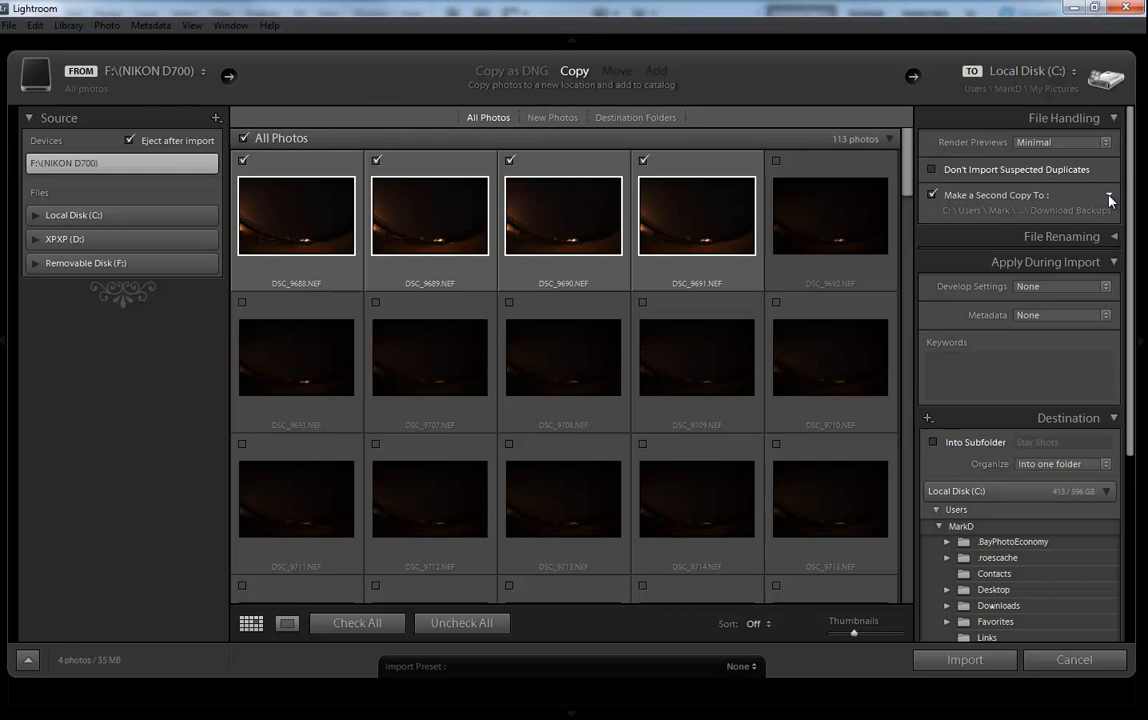
left_click(932, 194)
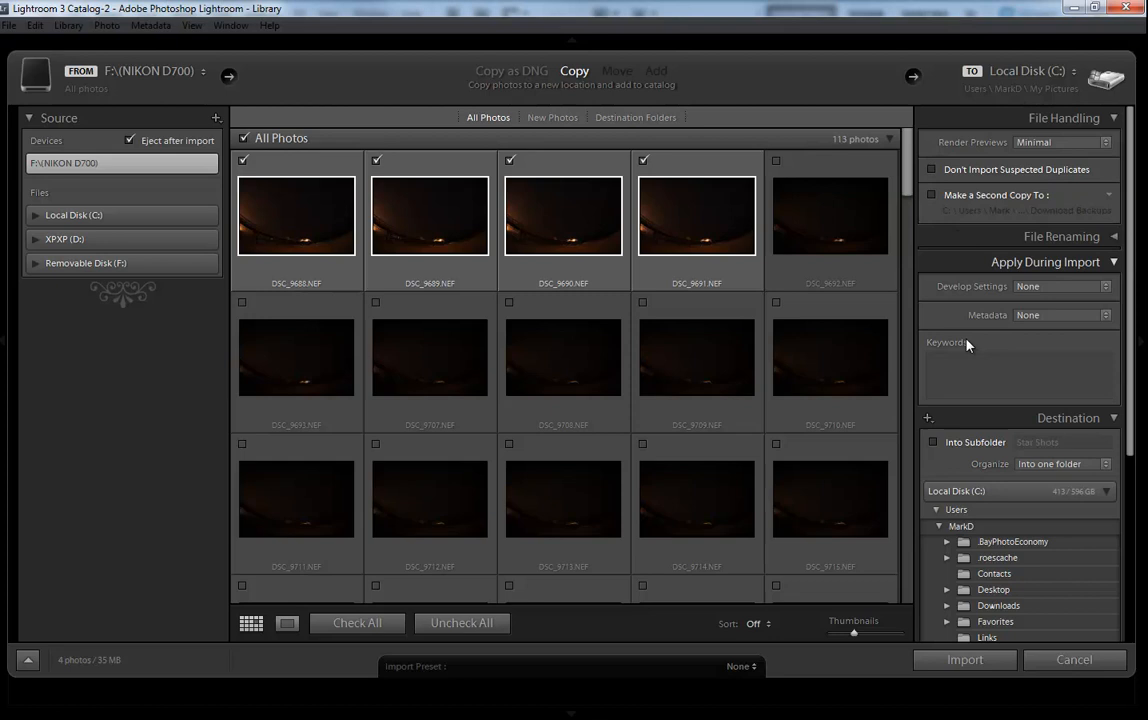
left_click(1064, 286)
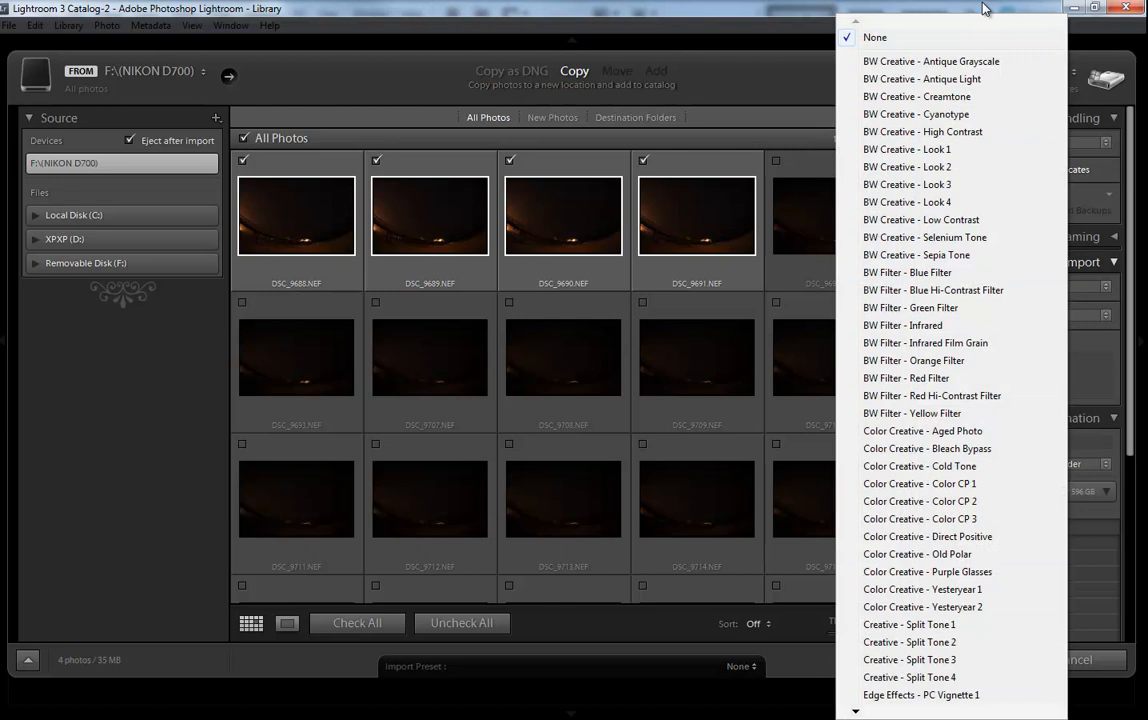
left_click(874, 36)
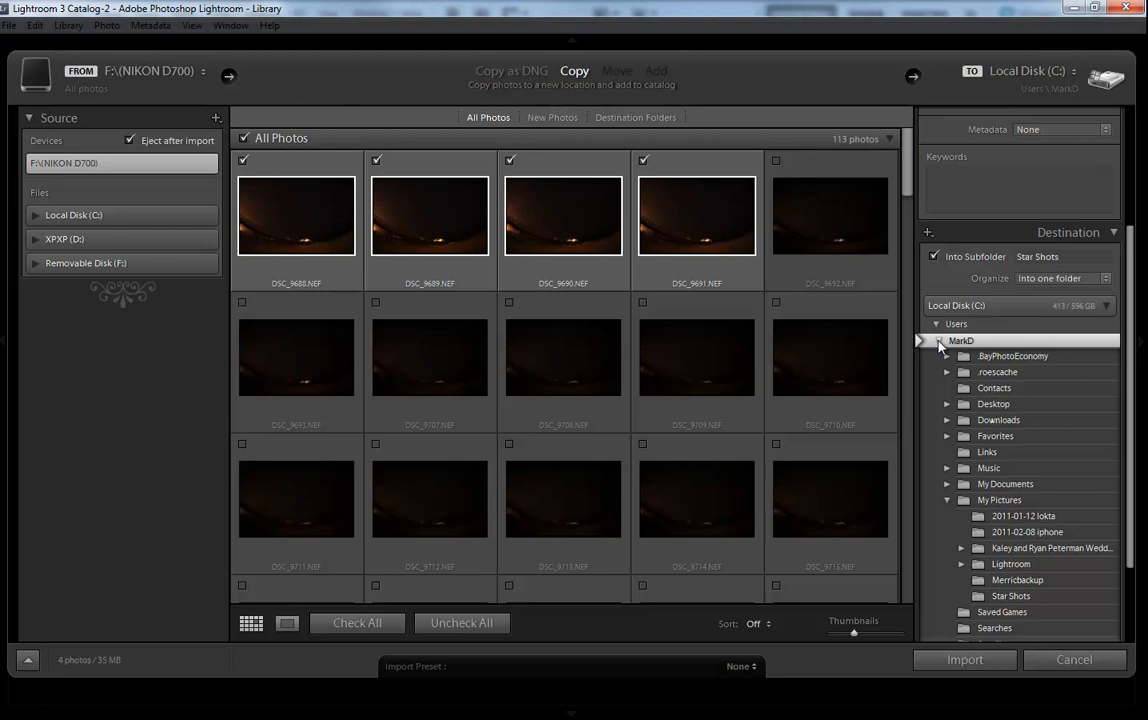
- Import the four checked star shots into a 'Star Shots' subfolder of My Pictures
left_click(1000, 500)
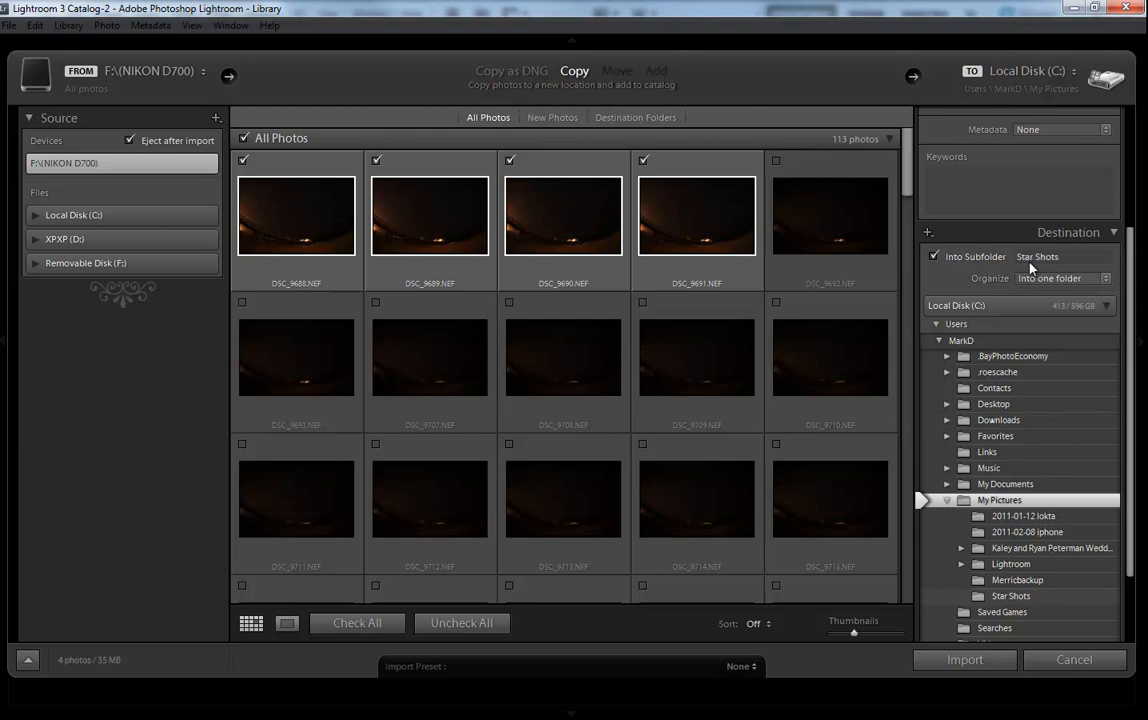
left_click(964, 660)
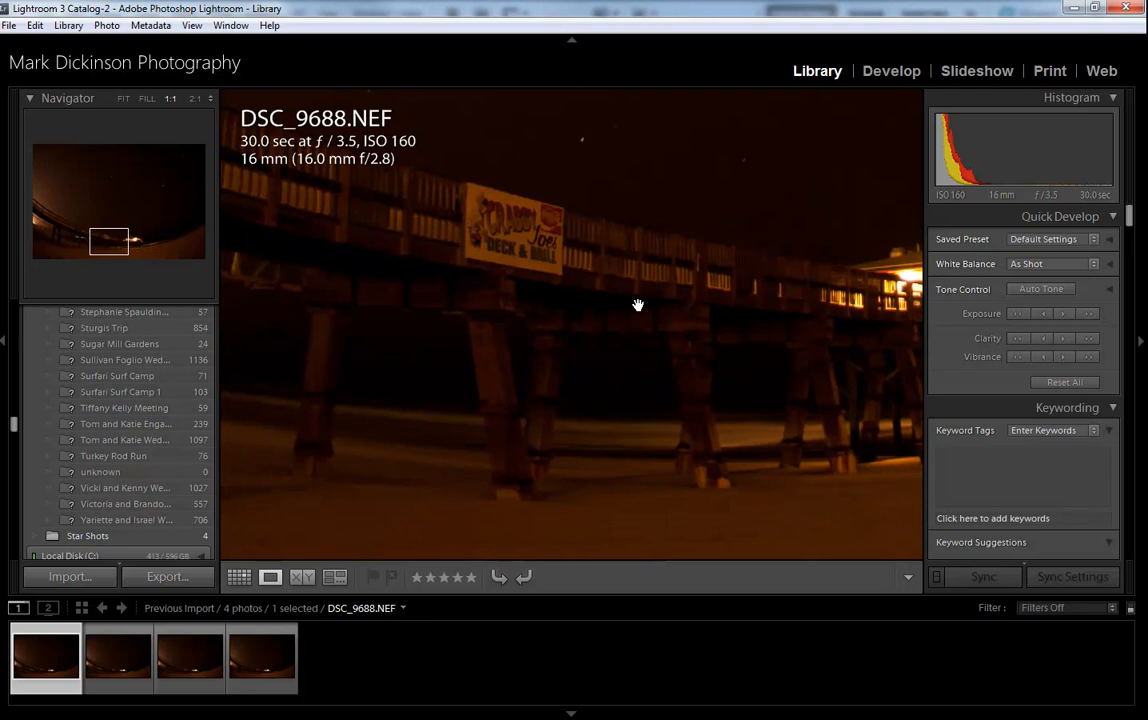
- Delete DSC_9690.NEF from the Star Shots folder in Explorer, sending it to the Recycle Bin
left_click(260, 656)
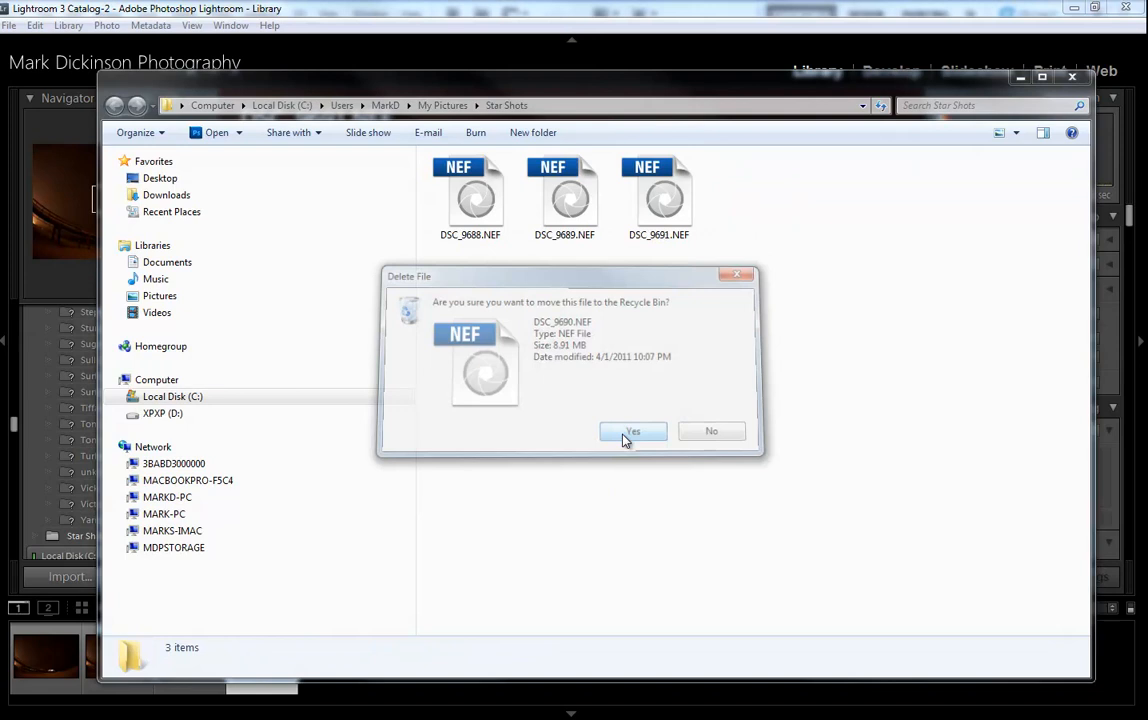
left_click(632, 432)
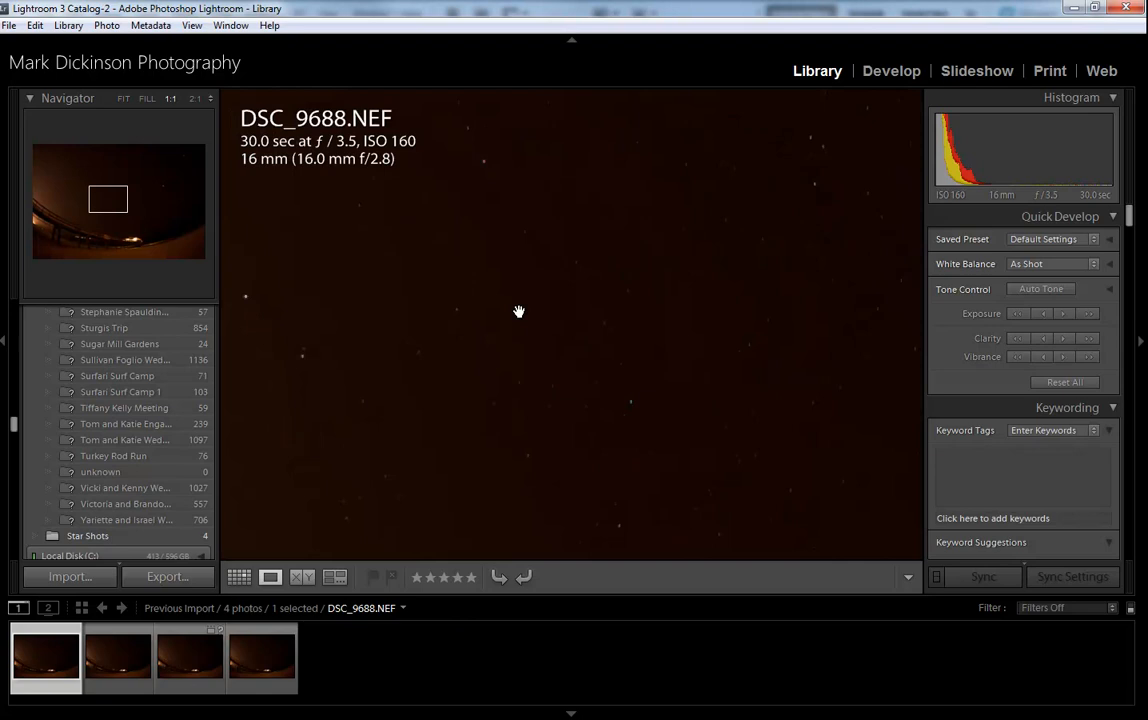
- Step through DSC_9689, DSC_9690 and DSC_9691, revealing DSC_9690.NEF flagged as missing
left_click(118, 656)
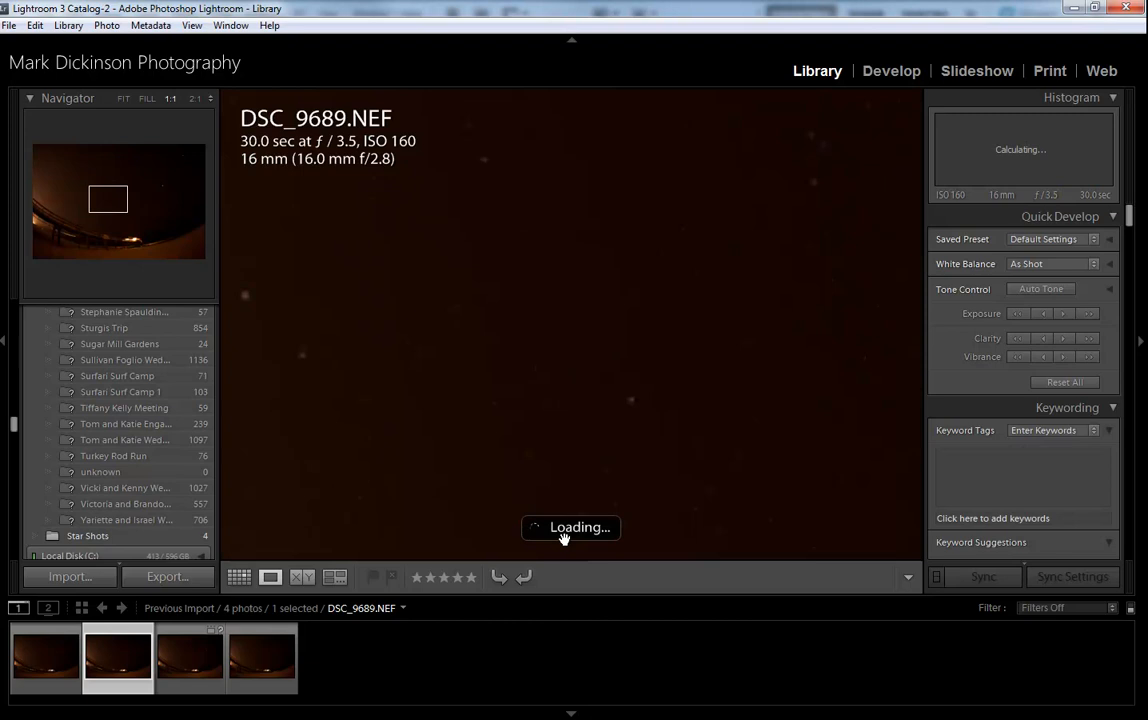
left_click(190, 656)
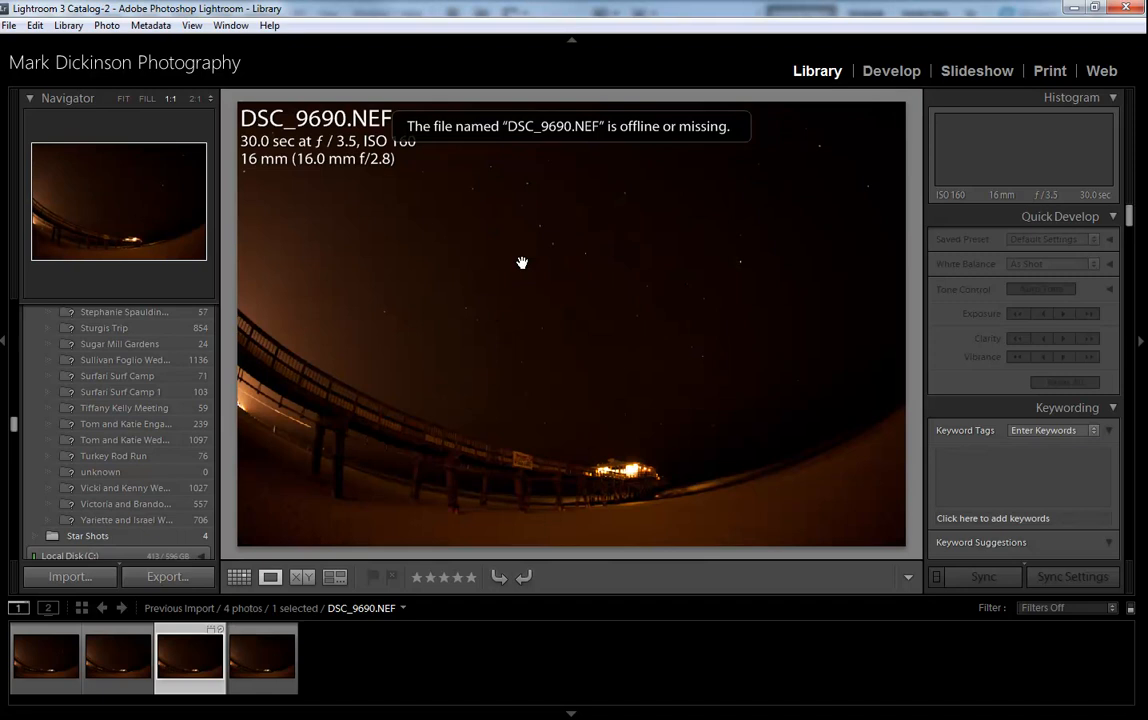
left_click(262, 656)
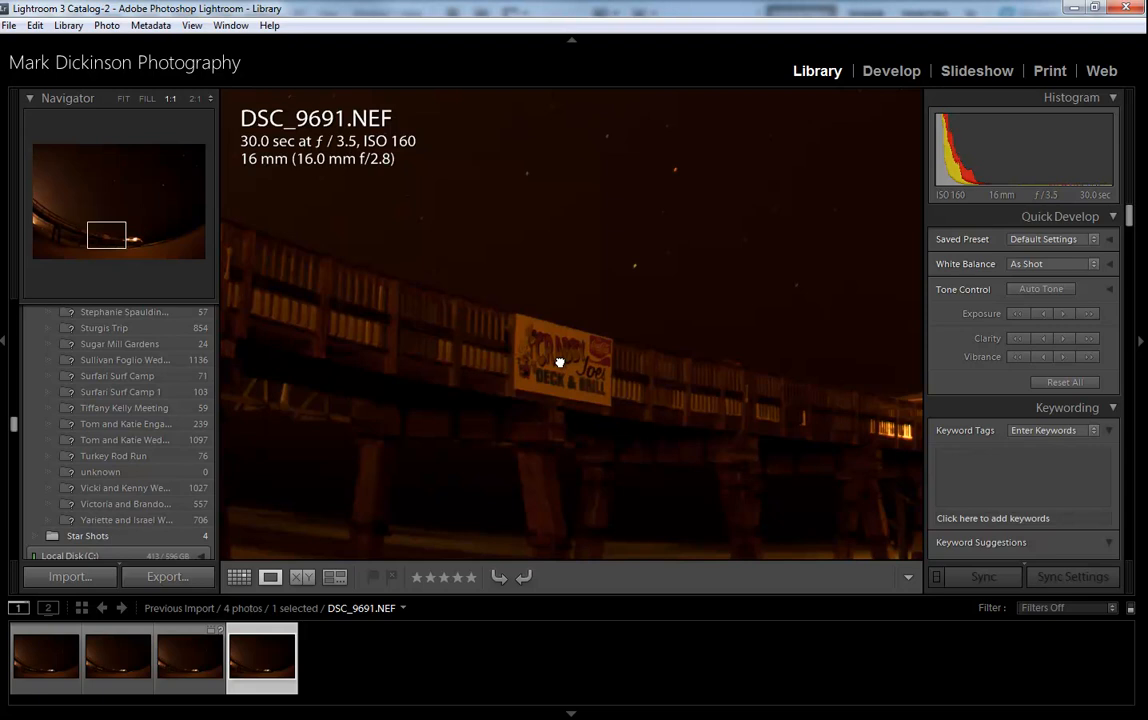
- Show the Star Shots folder and raise the locate prompt for missing DSC_9690.NEF
right_click(88, 536)
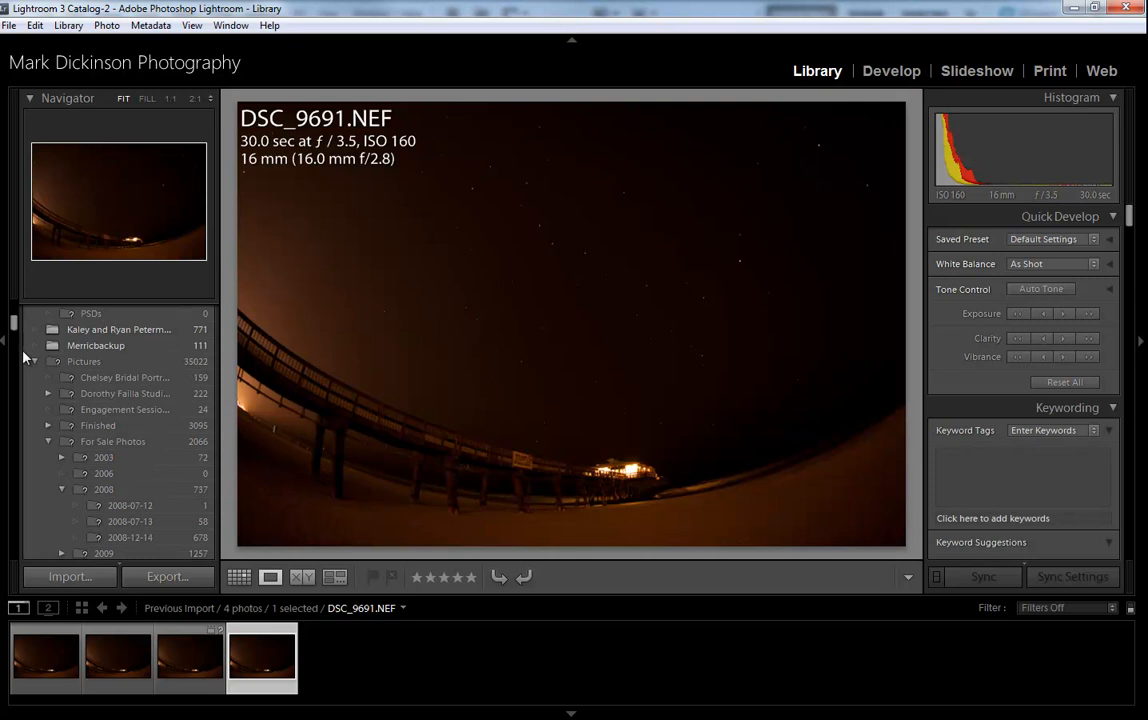
left_click(88, 376)
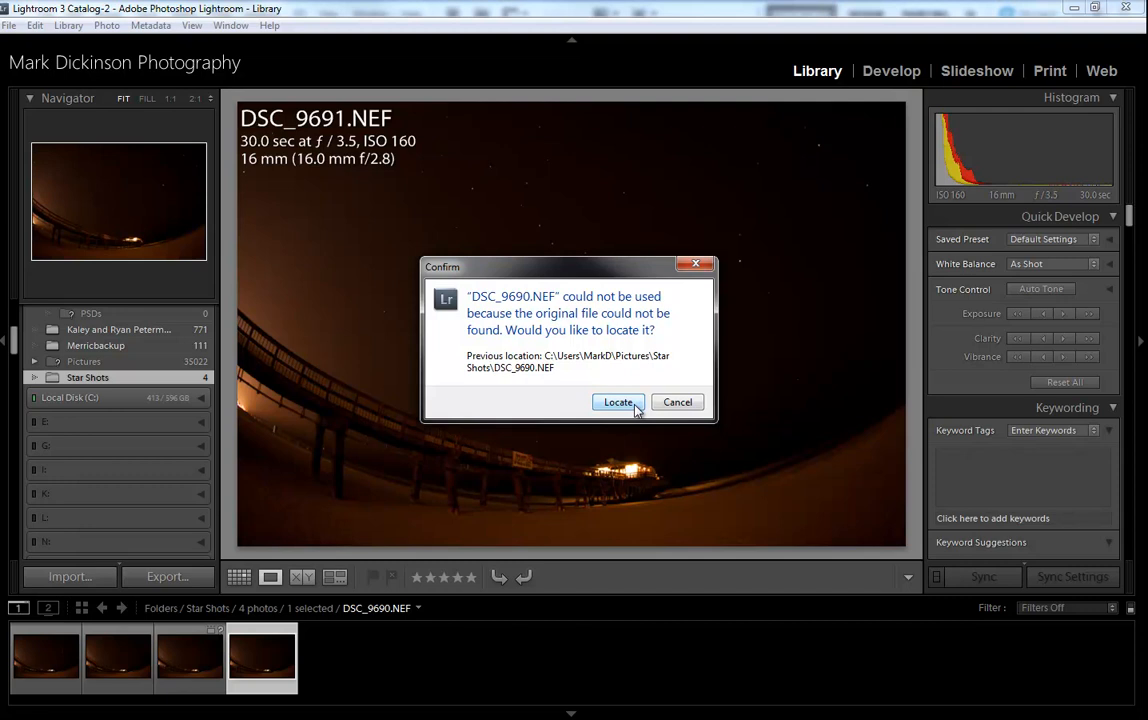
- Dismiss the Confirm dialog and take DSC_9688.NEF into the Develop module
left_click(676, 400)
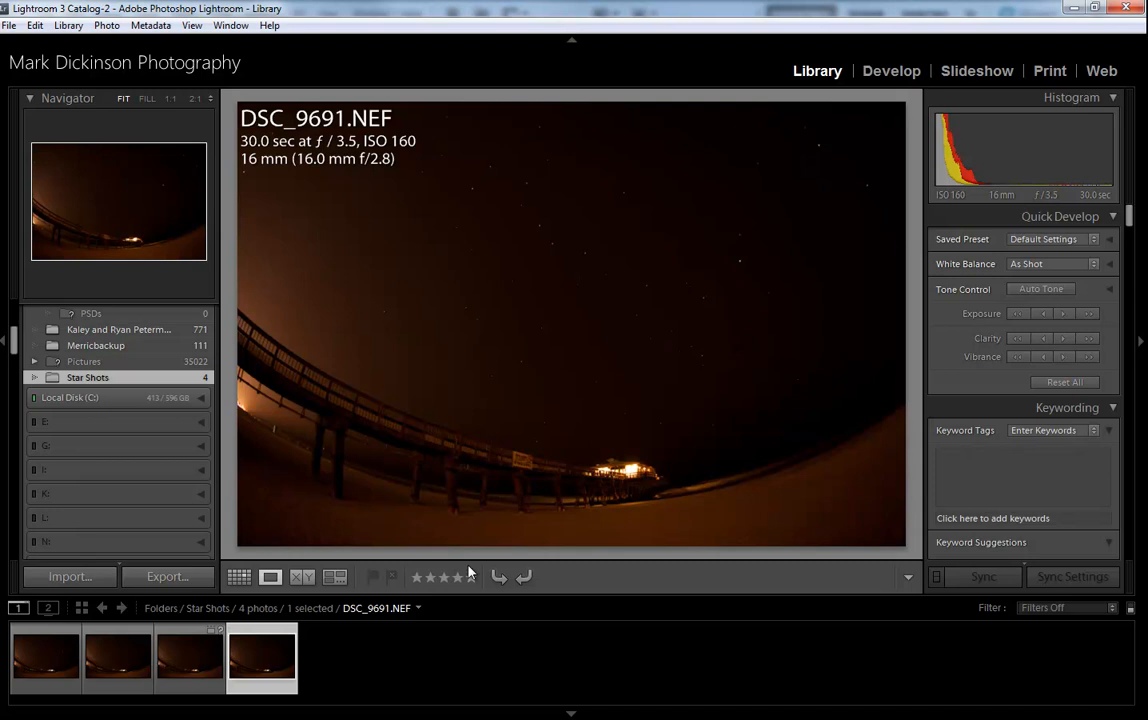
left_click(44, 656)
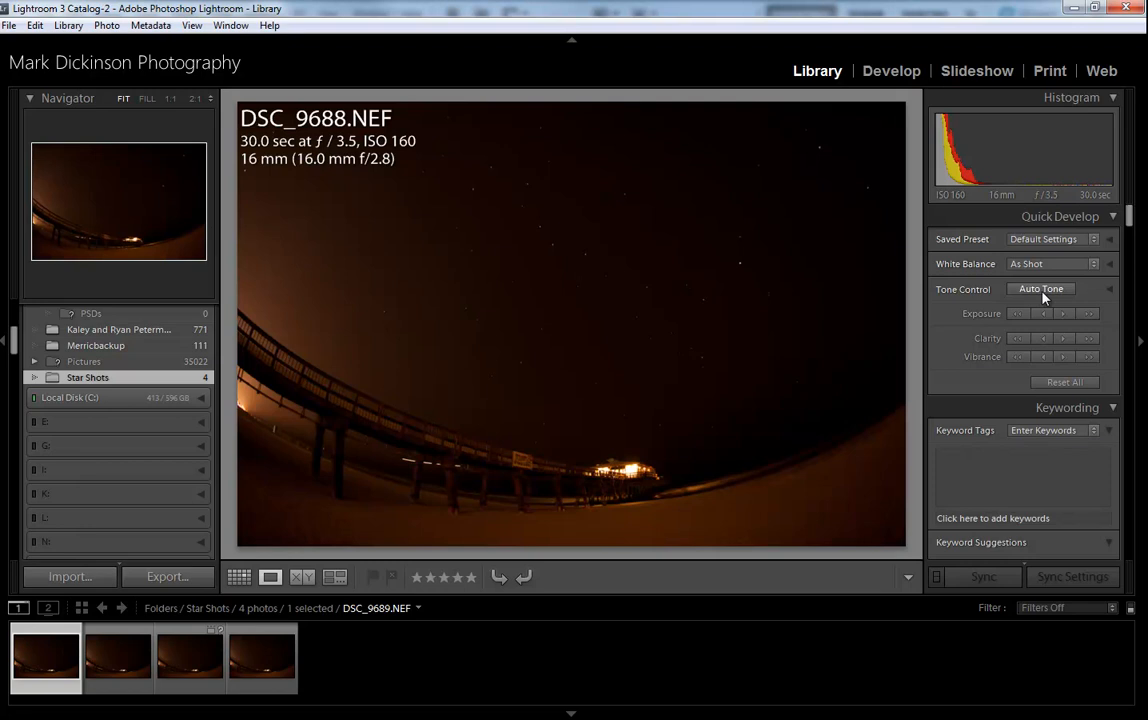
left_click(890, 70)
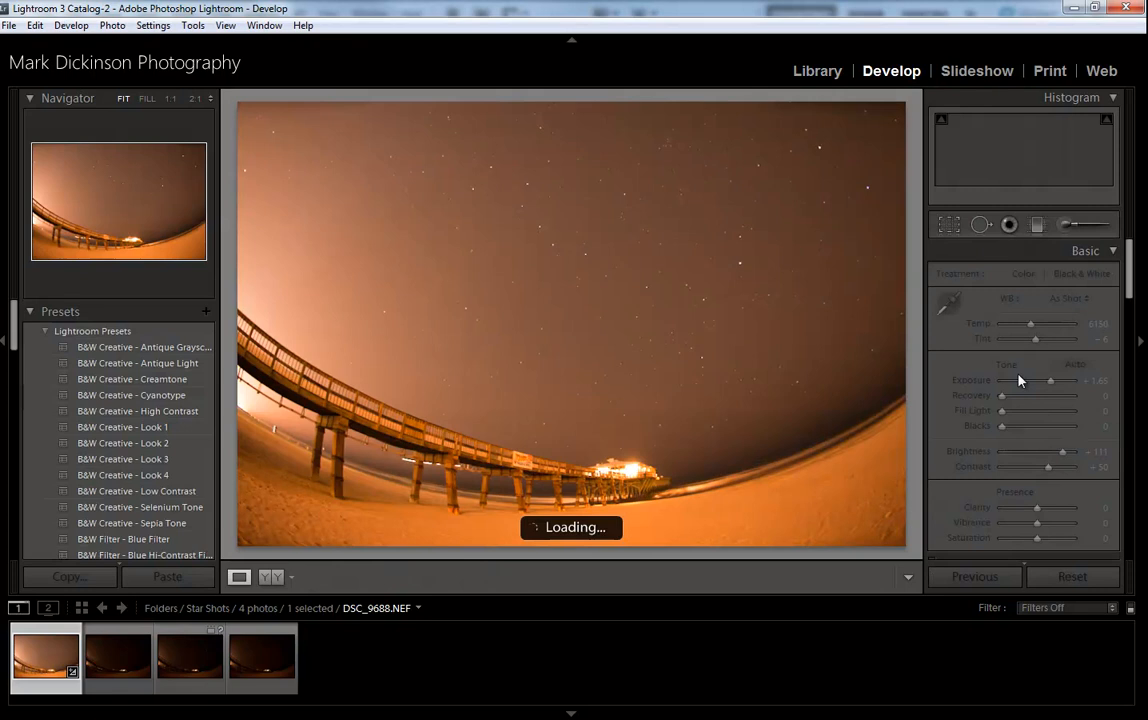